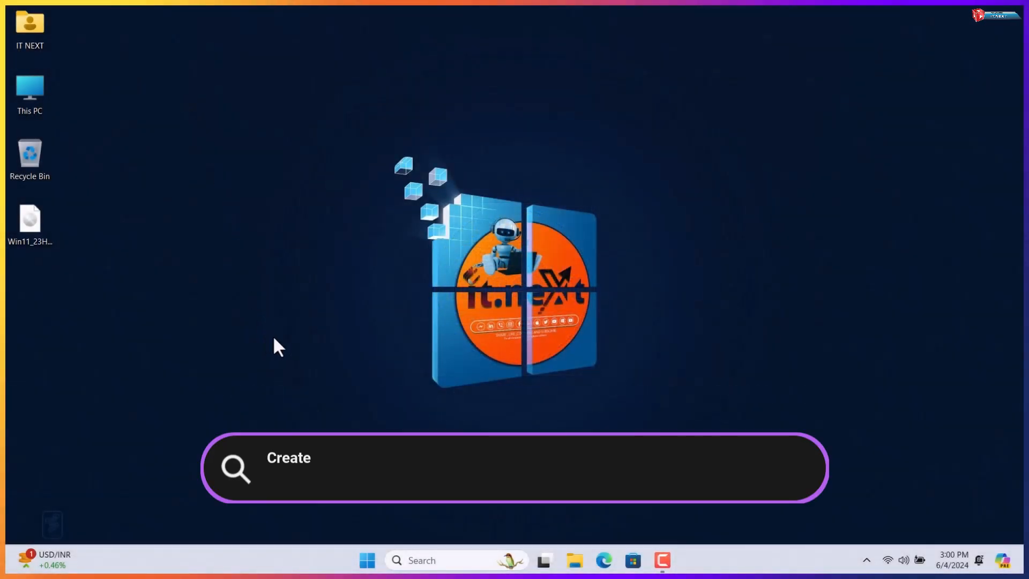
- Refresh the desktop from its right-click menu
type("A windows 11 bootable US")
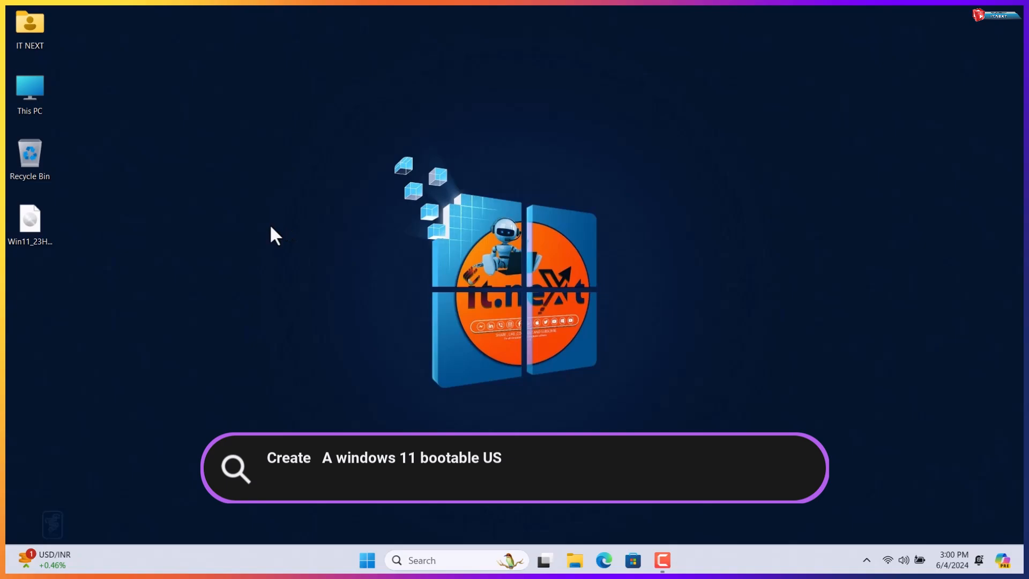
right_click(274, 234)
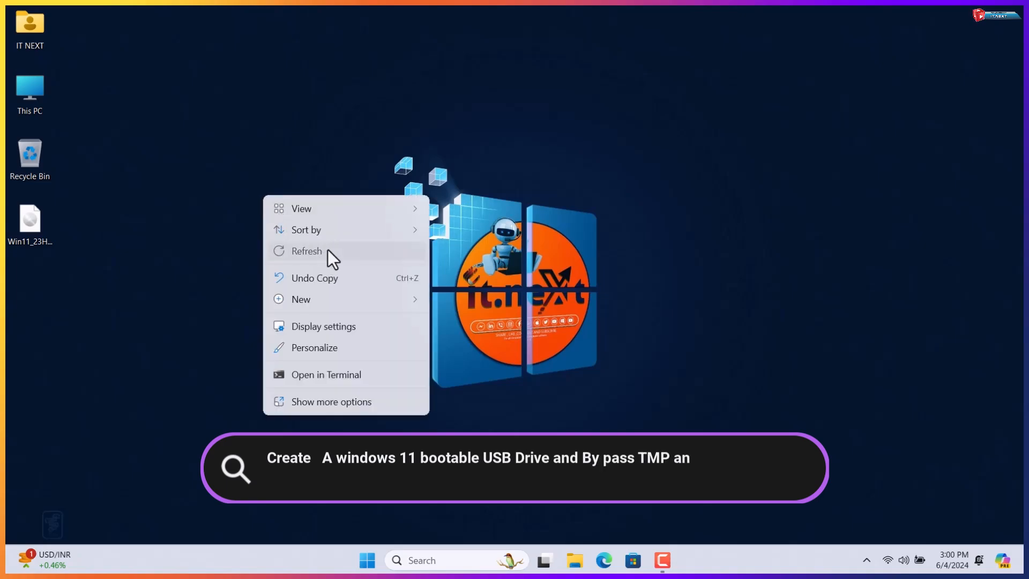
left_click(306, 250)
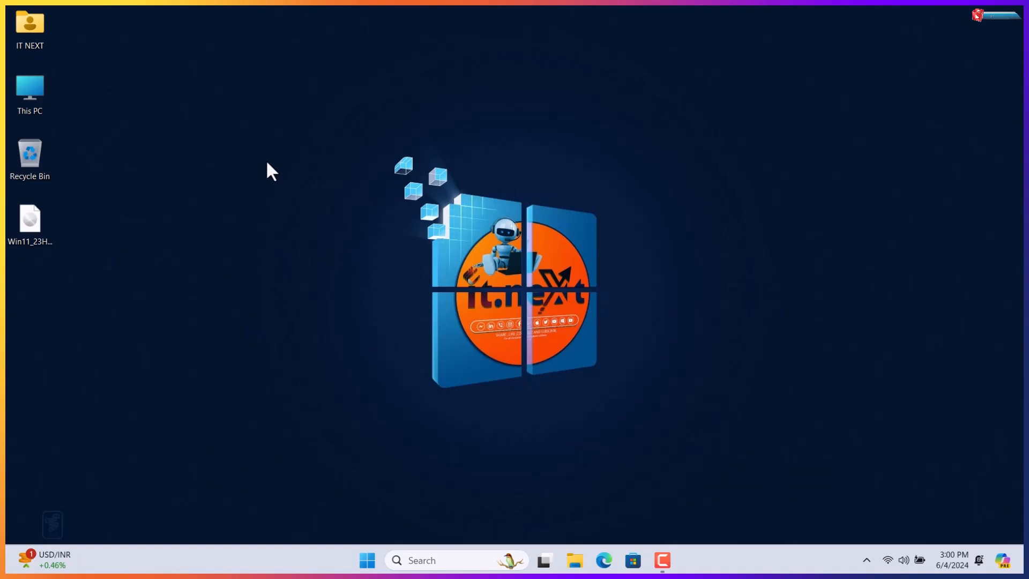
mouse_move(256, 256)
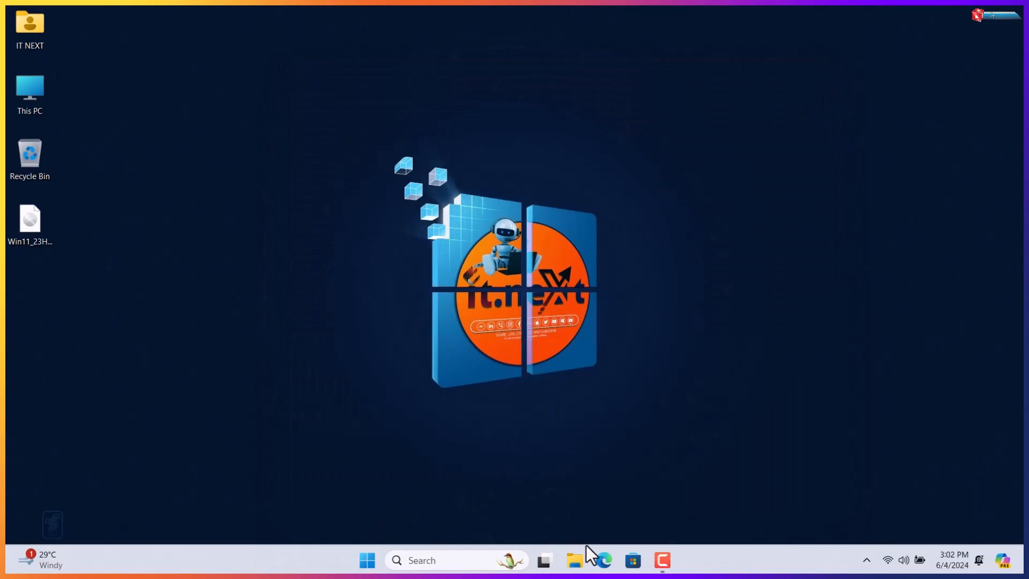
- Search 'rufus' in Edge, open rufus.ie, and download rufus-4.5.exe
left_click(602, 559)
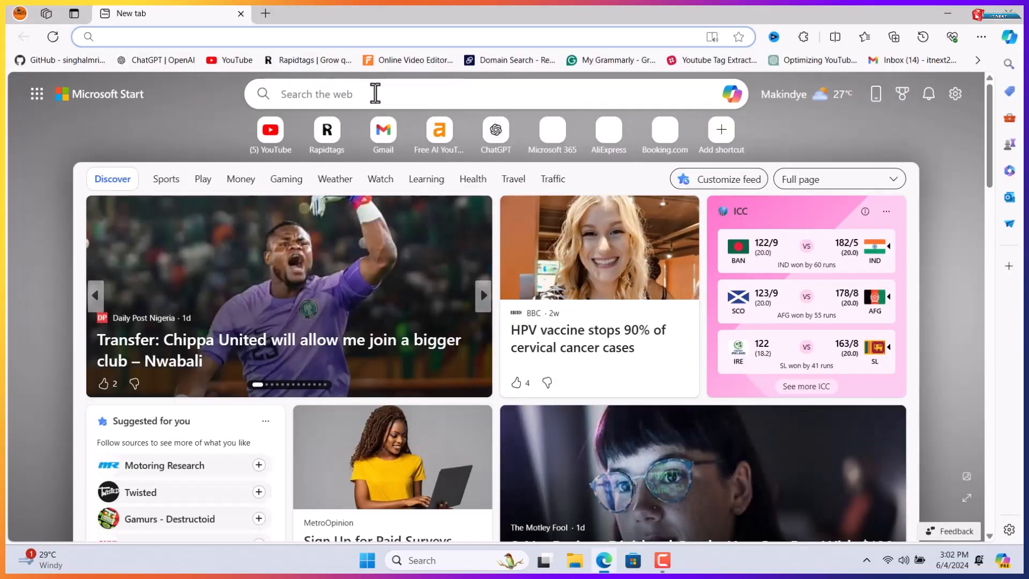
type("rufu")
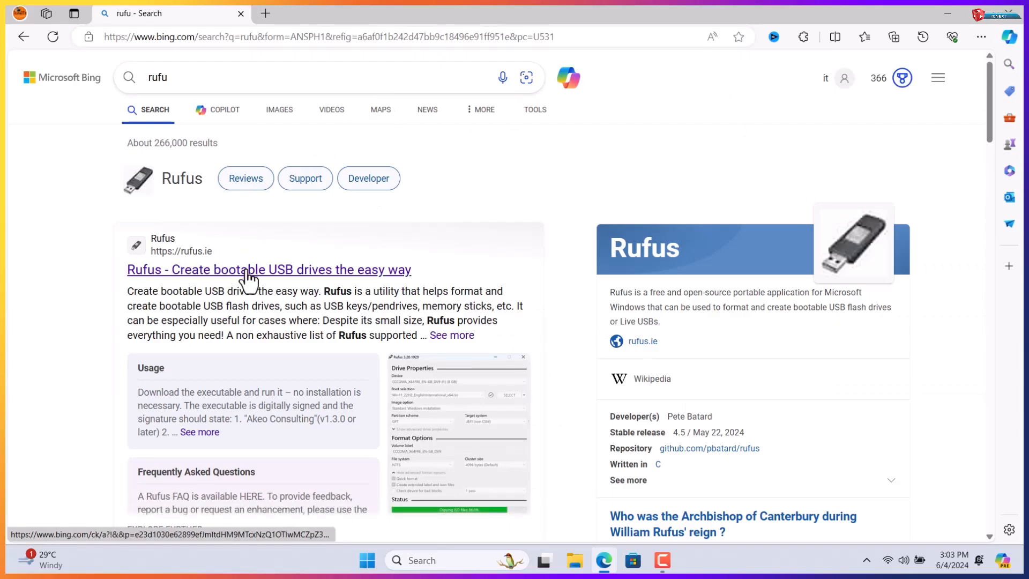
left_click(269, 270)
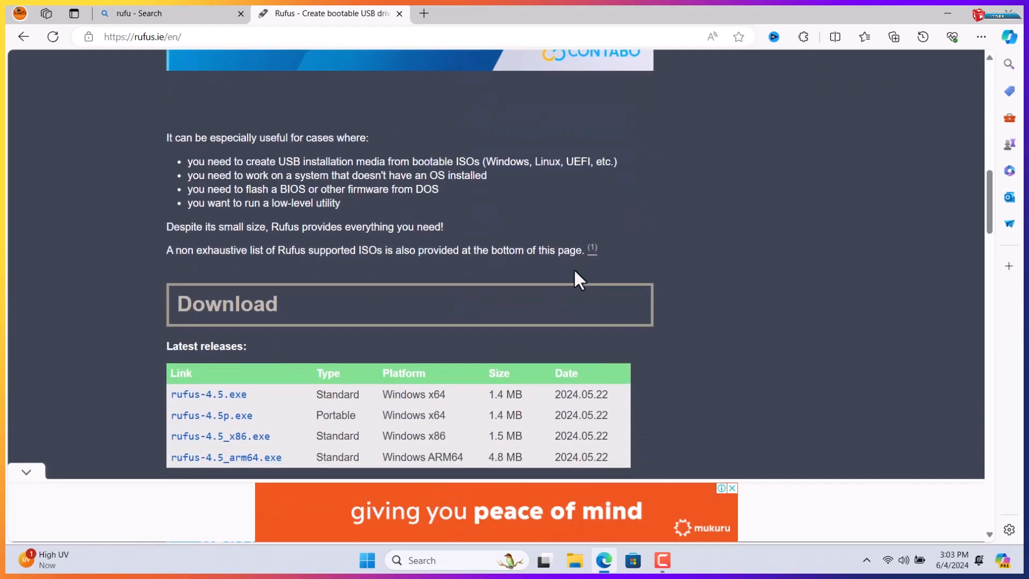
scroll("down", 3)
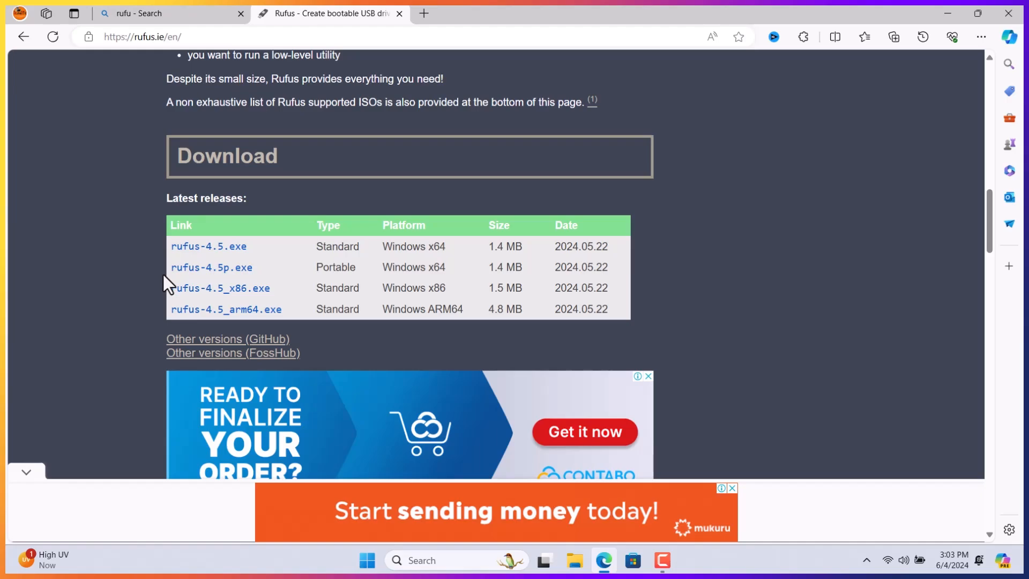
left_click(208, 245)
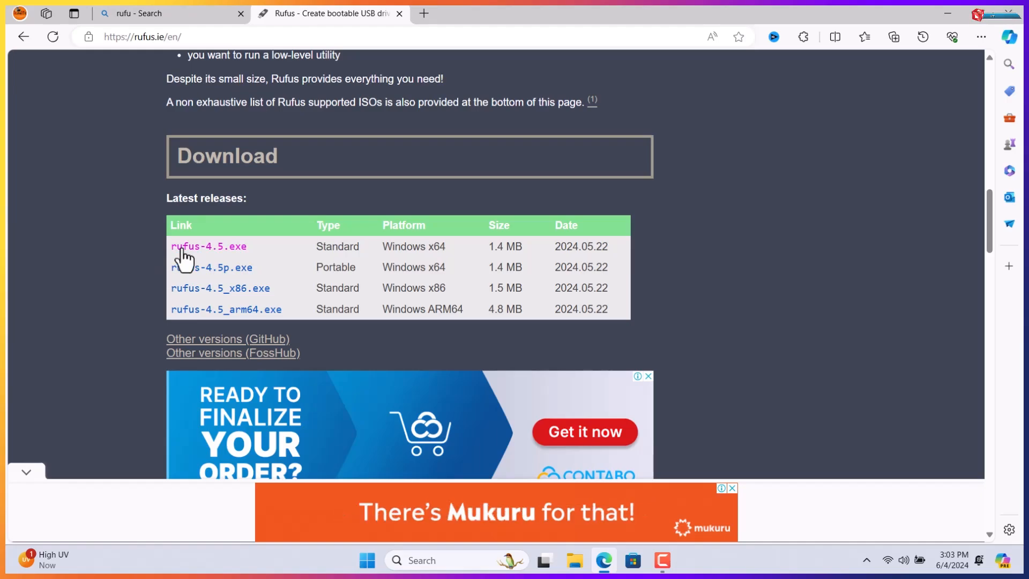
- Download rufus-4.5.exe through Internet Download Manager and launch Rufus 4.5
left_click(208, 246)
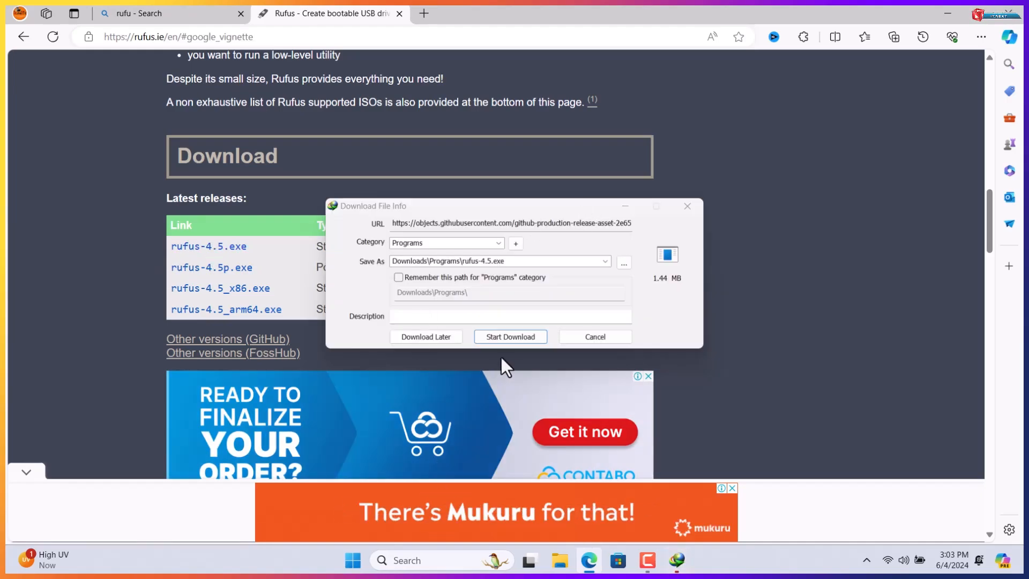
left_click(510, 336)
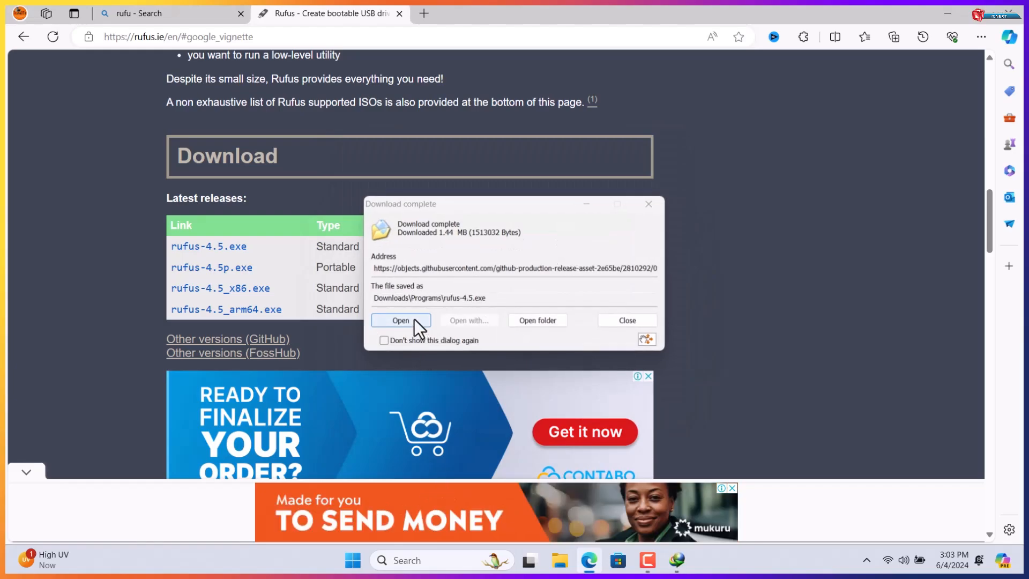
left_click(401, 321)
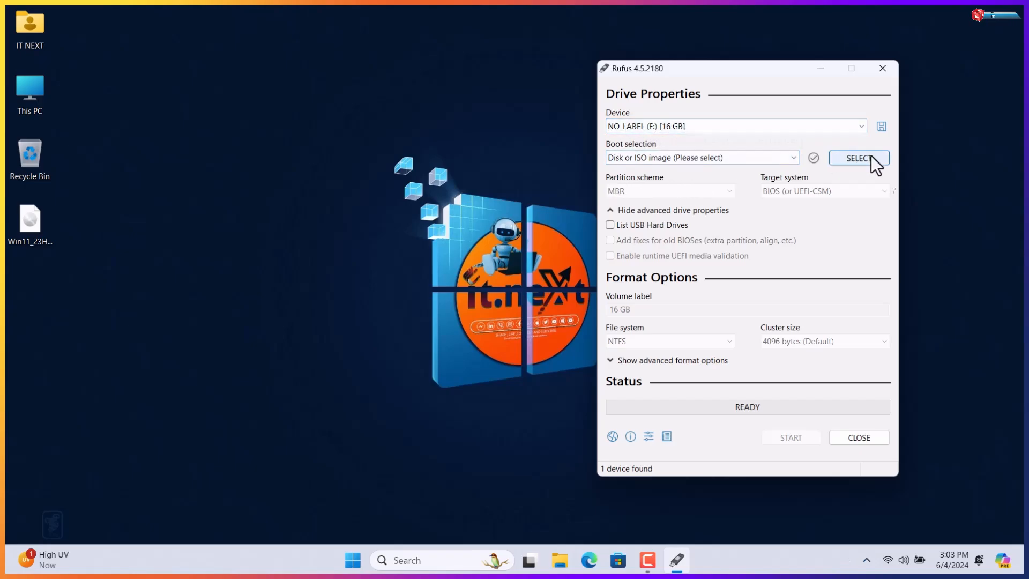
- Load Win11_23H2_English_x64v2.iso as the Rufus boot image
left_click(857, 158)
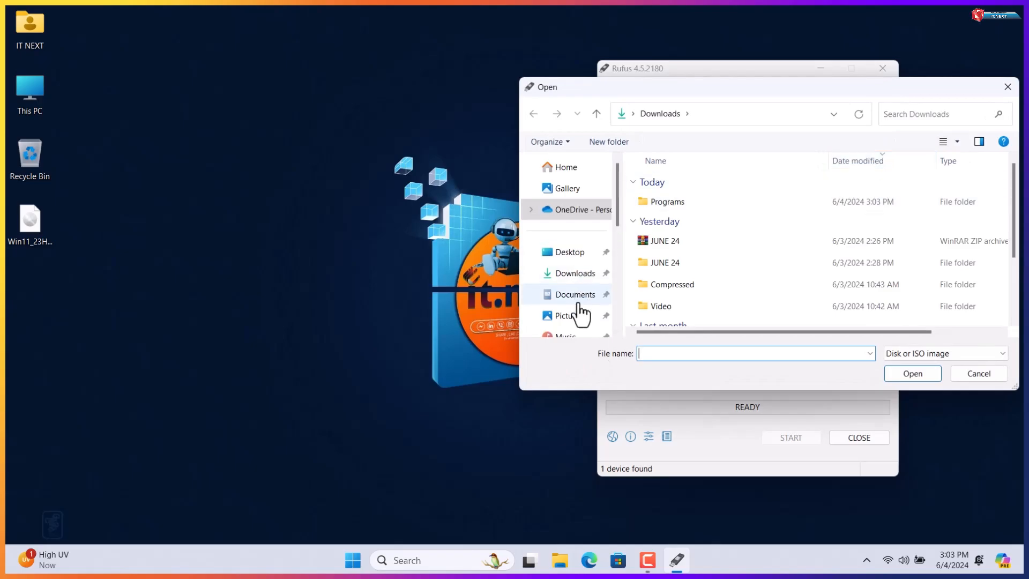
left_click(568, 252)
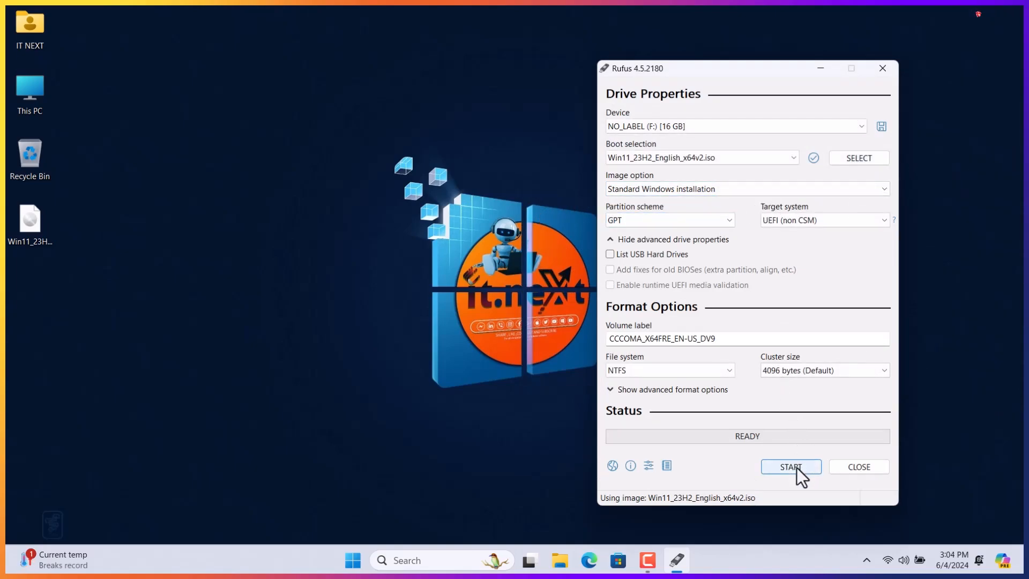
mouse_move(790, 467)
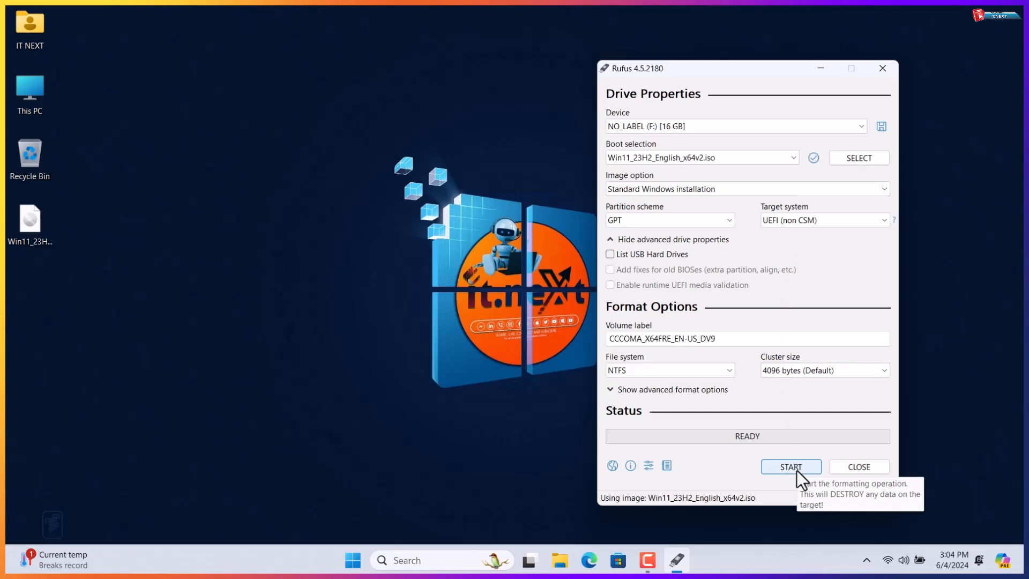
- Start the write to bring up the Windows User Experience options
left_click(790, 467)
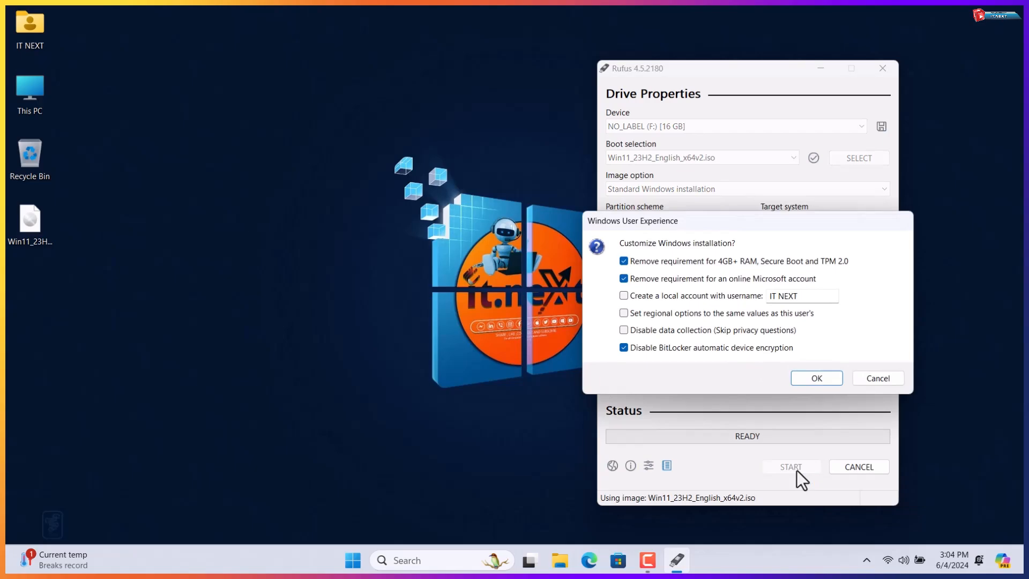
mouse_move(774, 399)
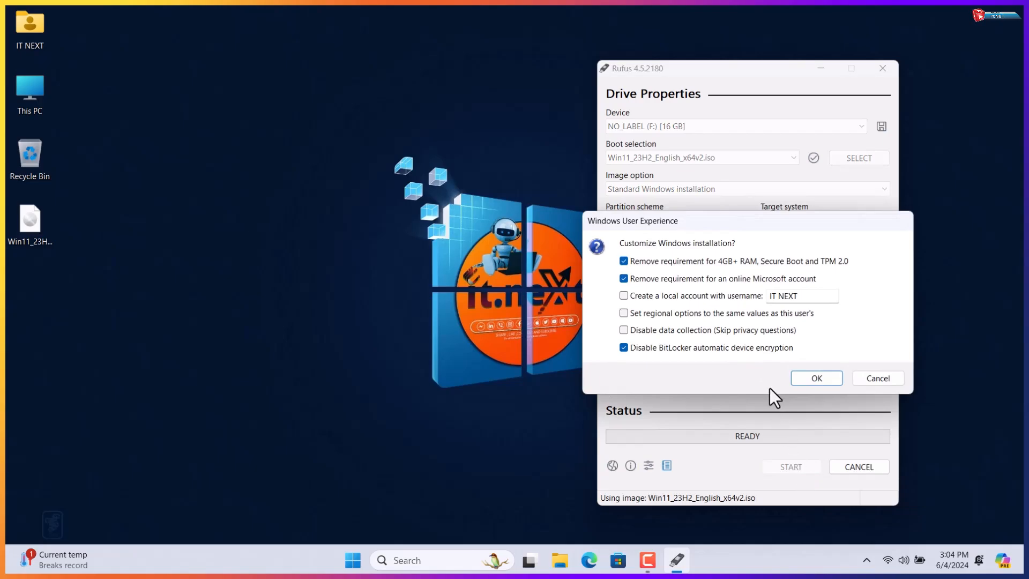
mouse_move(641, 230)
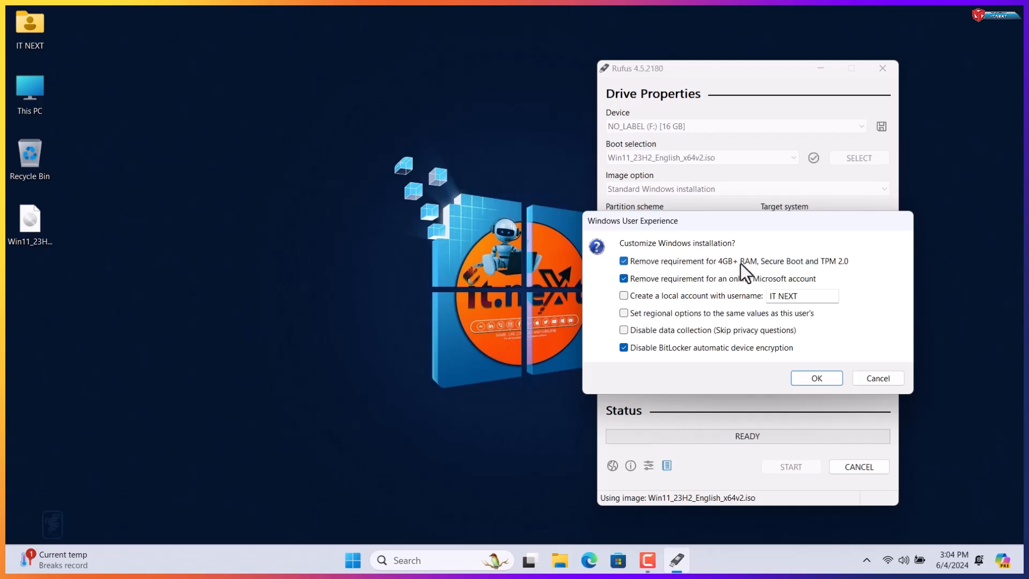
mouse_move(831, 279)
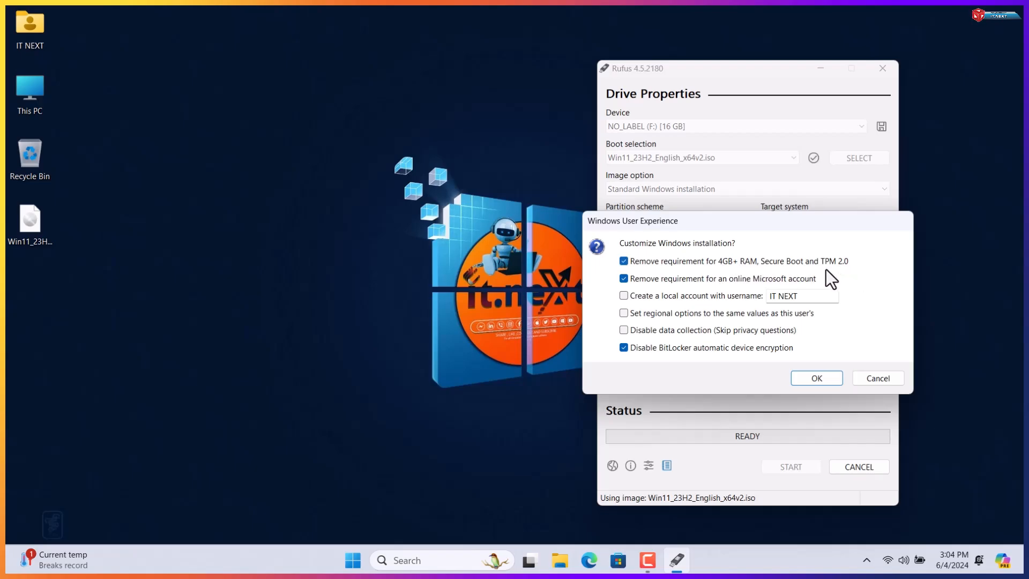
mouse_move(842, 281)
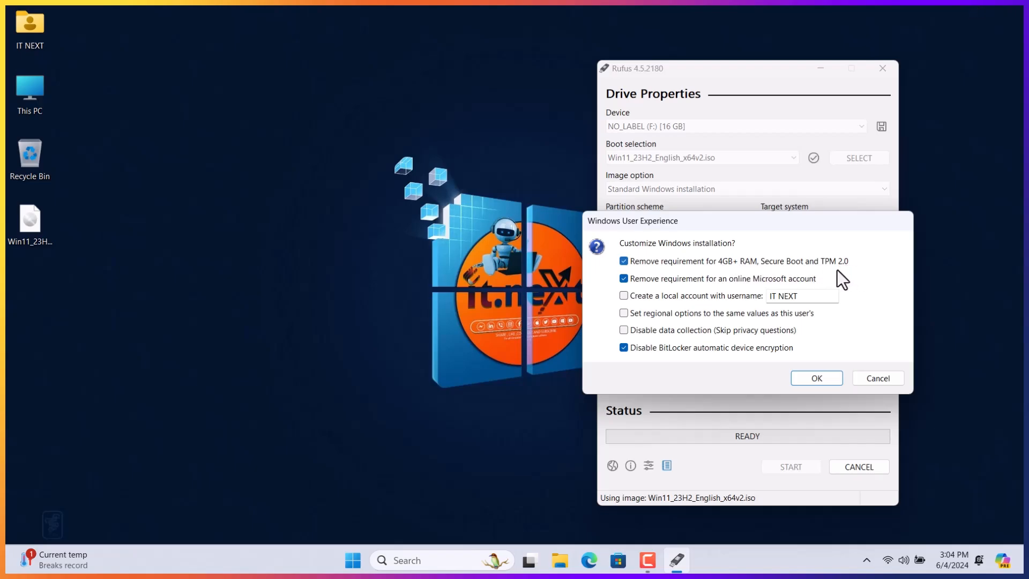
mouse_move(650, 289)
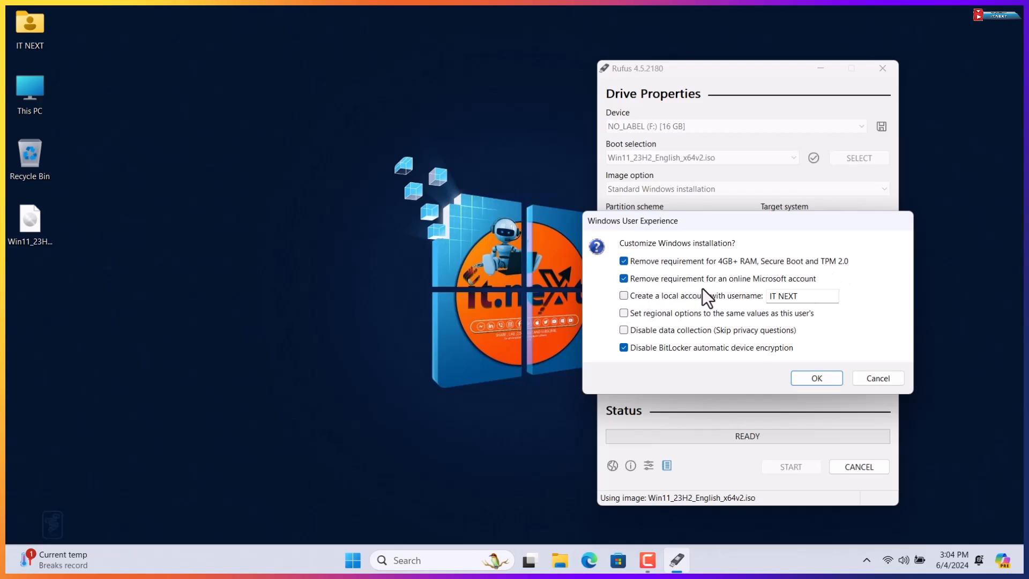
mouse_move(838, 296)
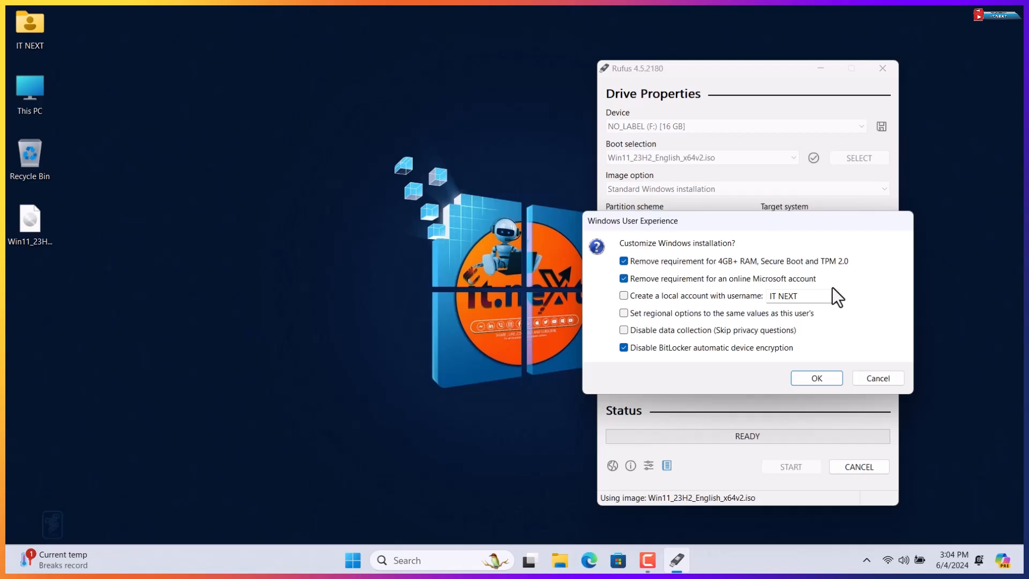
mouse_move(845, 422)
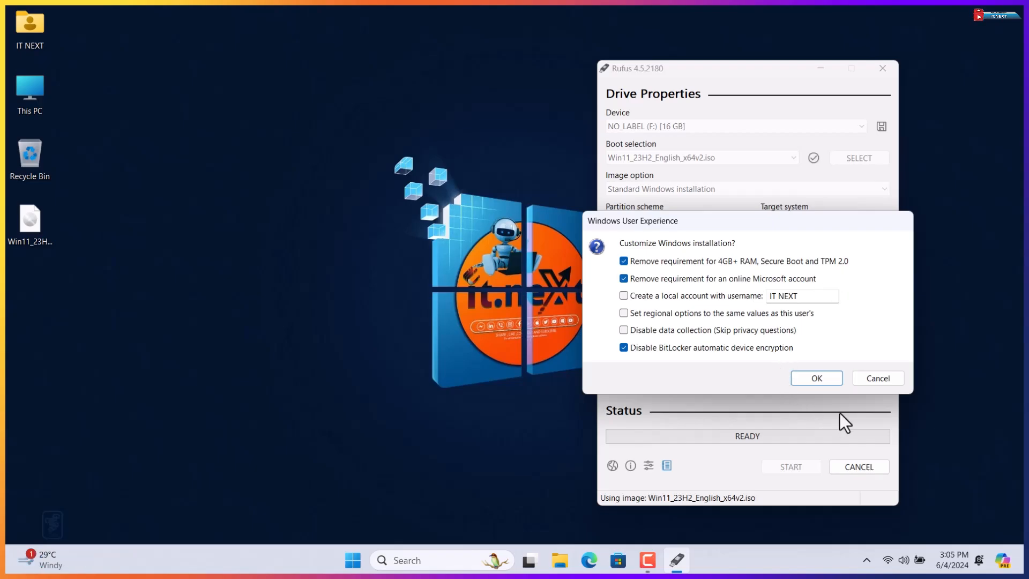
- Accept the TPM/RAM/Secure Boot and online-account bypasses, then confirm wiping the 16 GB drive
left_click(815, 378)
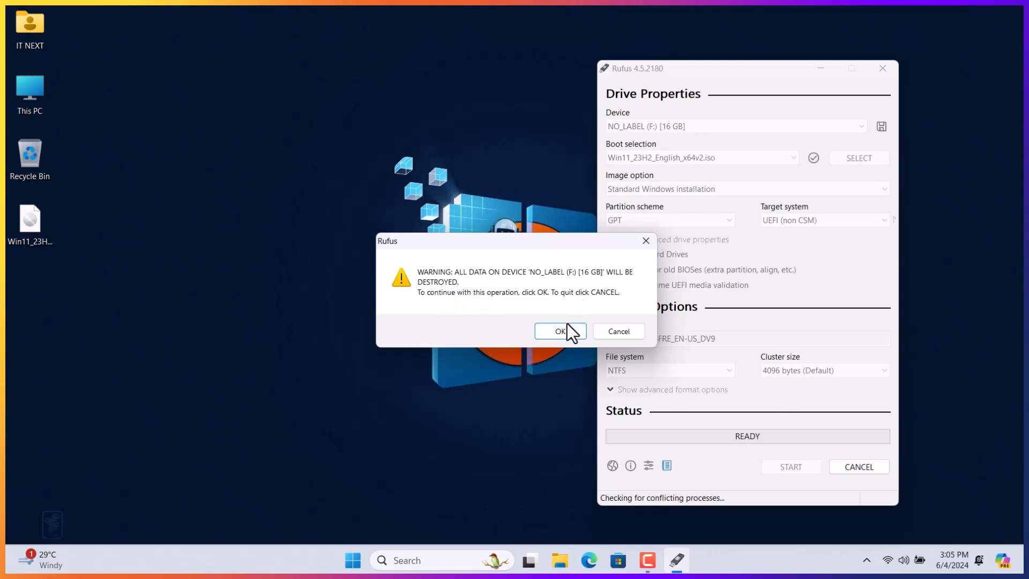
left_click(559, 331)
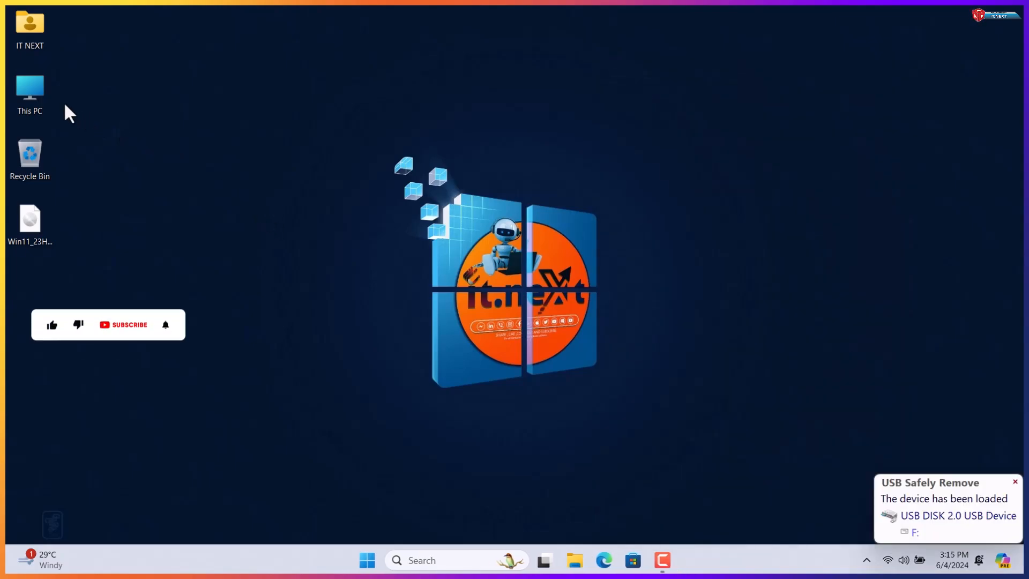
- Open This PC and select drive F: labelled CCCOMA_X64FRE_EN-US_DV9
double_click(29, 88)
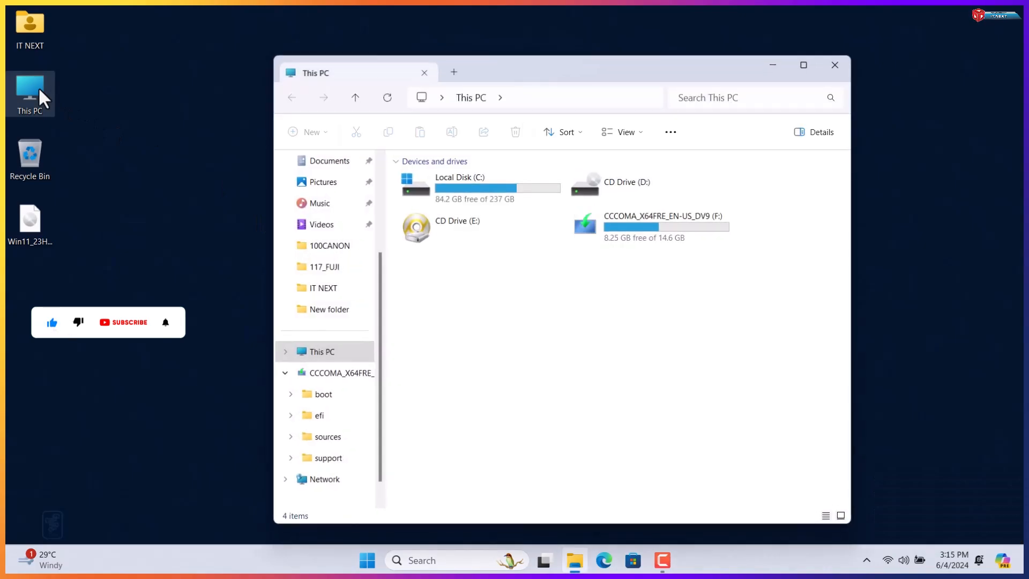
left_click(649, 226)
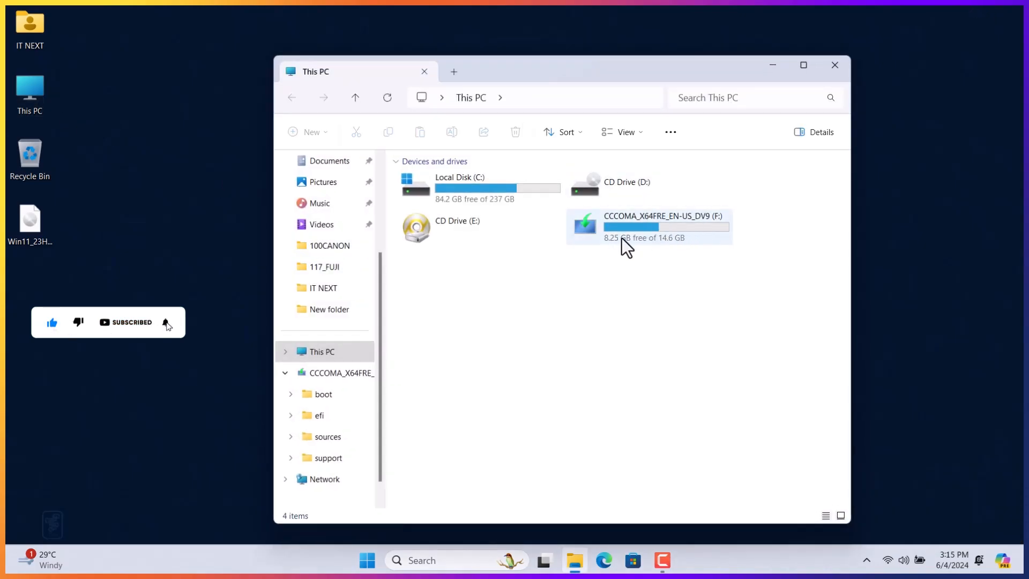